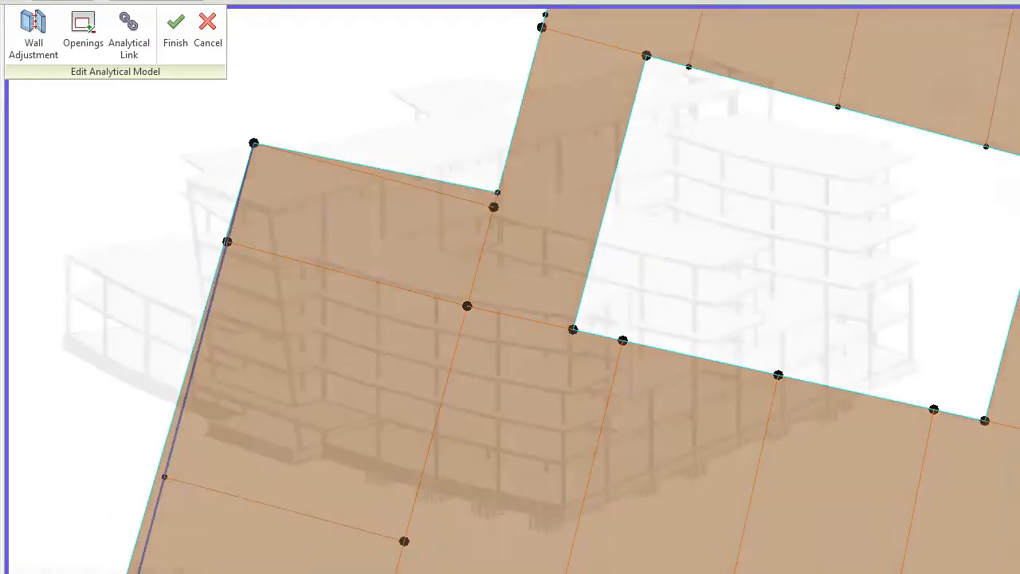
# Move the slab's analytical boundary points and finish editing the analytical model.
pyautogui.click(175, 22)
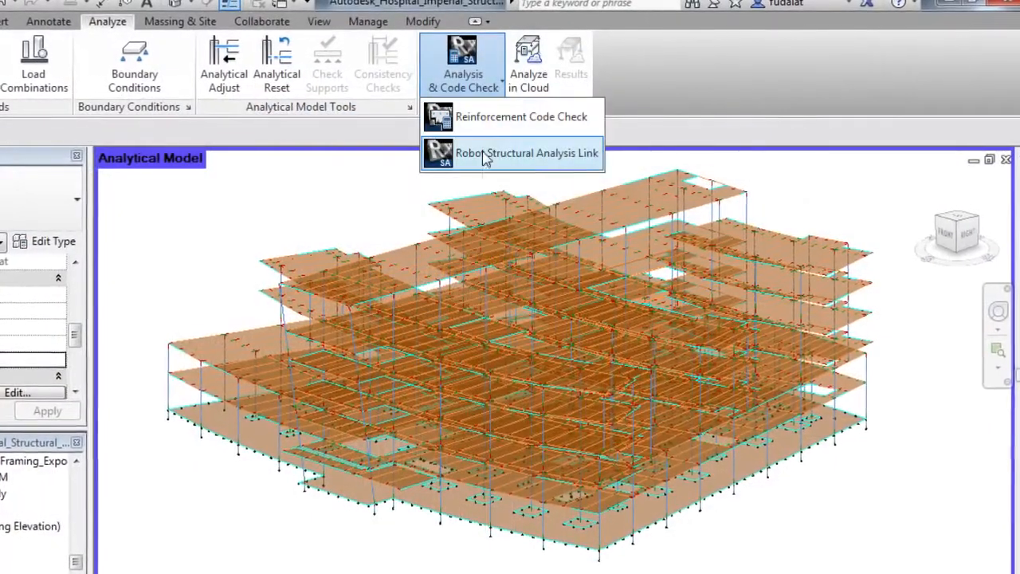
# Export the analytical model through the Robot Structural Analysis Link.
pyautogui.click(526, 153)
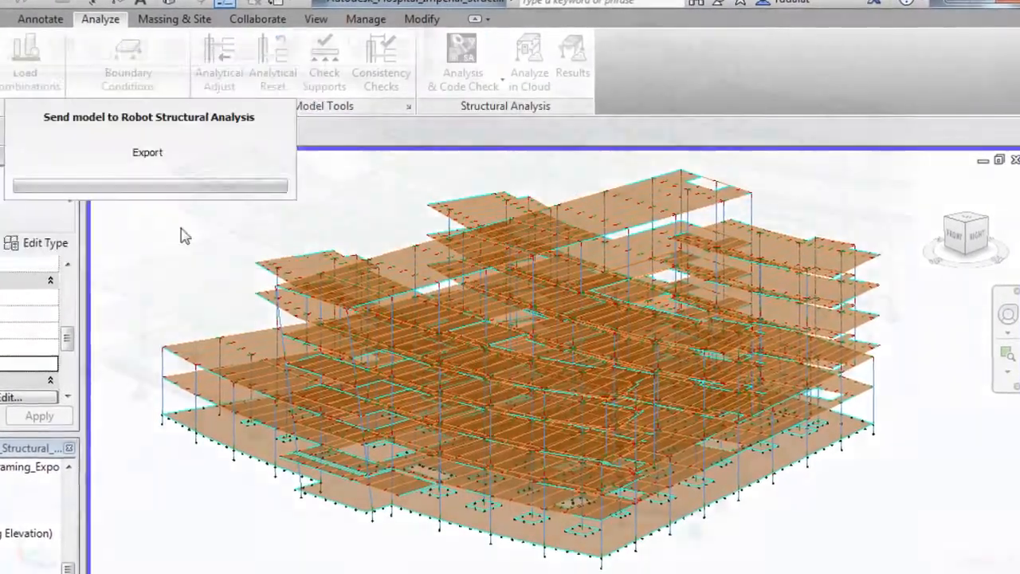
pyautogui.click(146, 153)
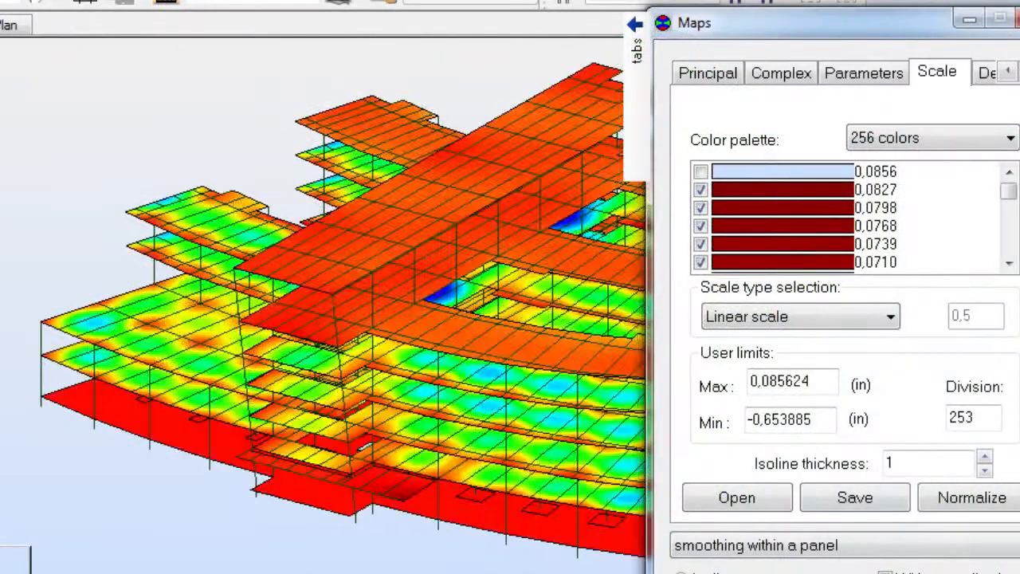
# Set the results map to a 256-colour linear scale from -0.653885 to 0.085624 in.
pyautogui.click(968, 19)
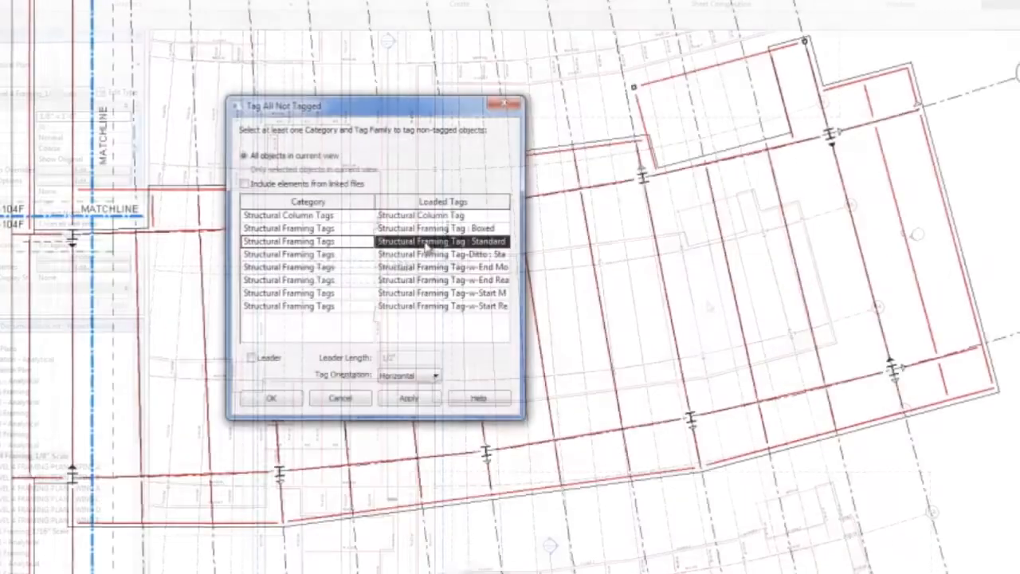
pyautogui.click(408, 399)
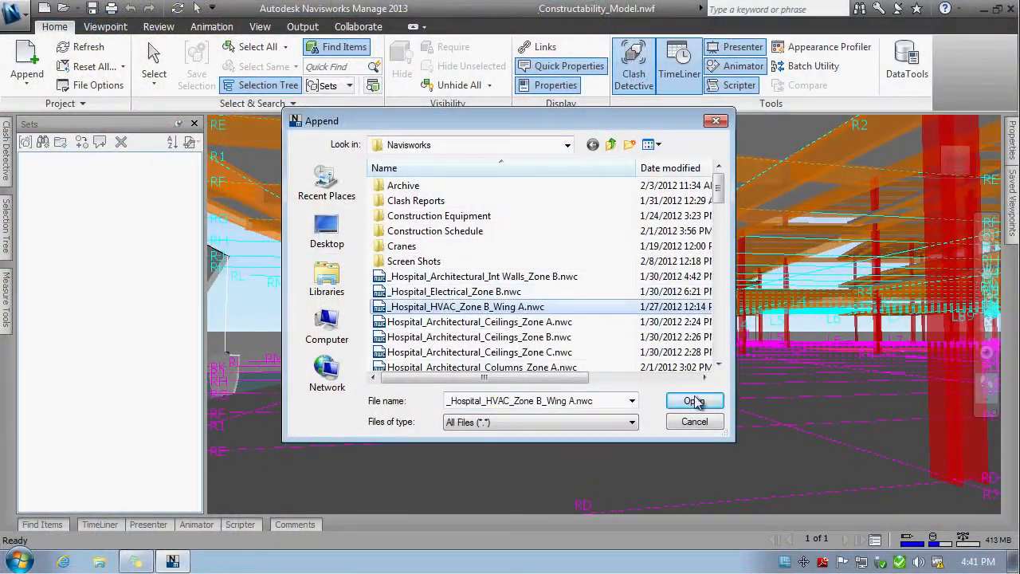
# Append Hospital_HVAC_Zone B_Wing A.nwc and assign the duct/steel clash to Mech with a move note.
pyautogui.click(693, 400)
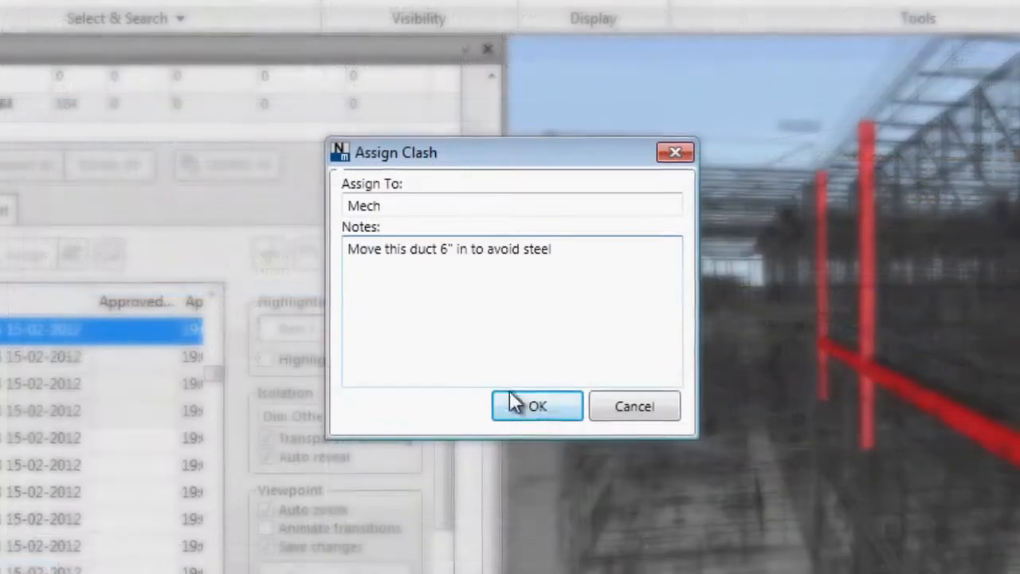
pyautogui.click(535, 407)
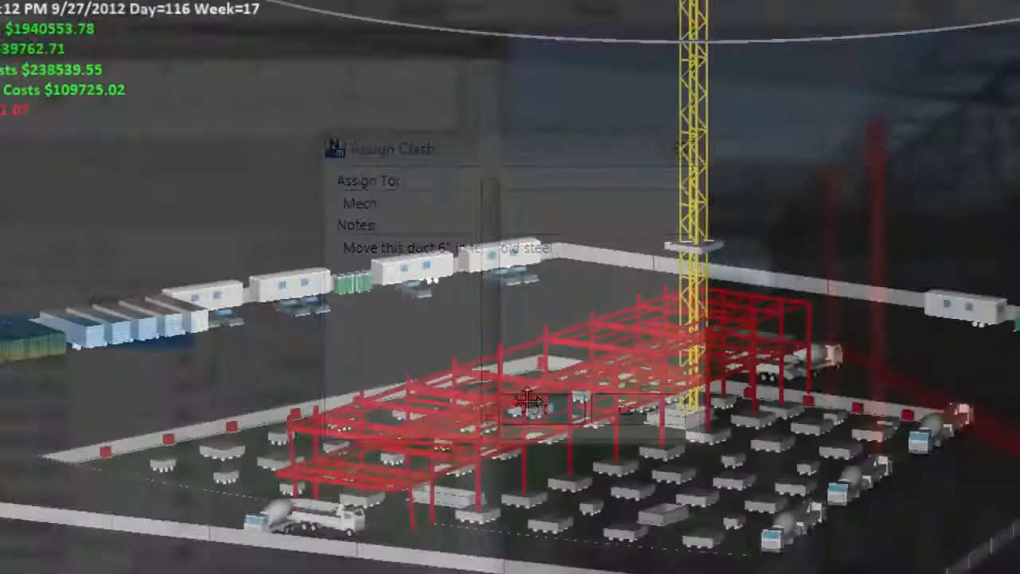